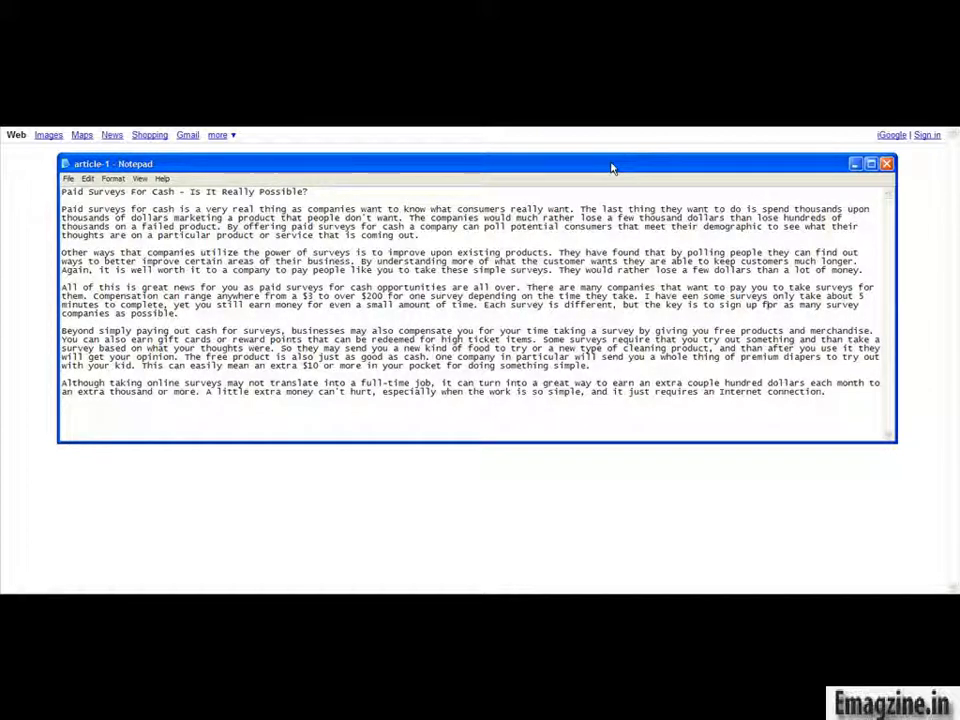
mouse_move(612, 172)
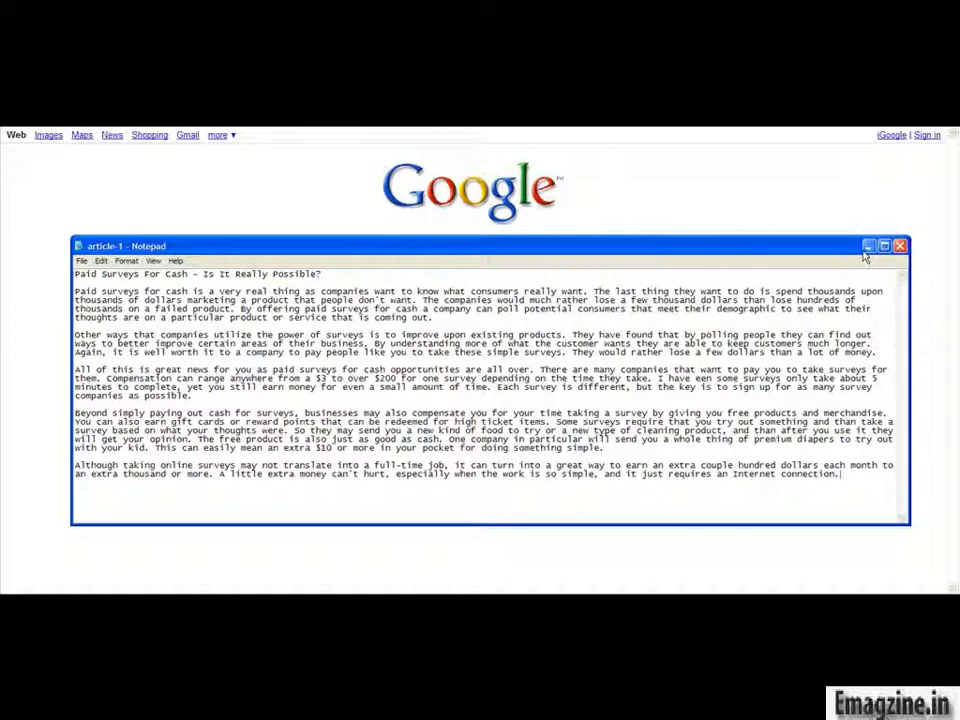
Minimize the Notepad article so the ClickBank homepage shows in the browser.
click(900, 244)
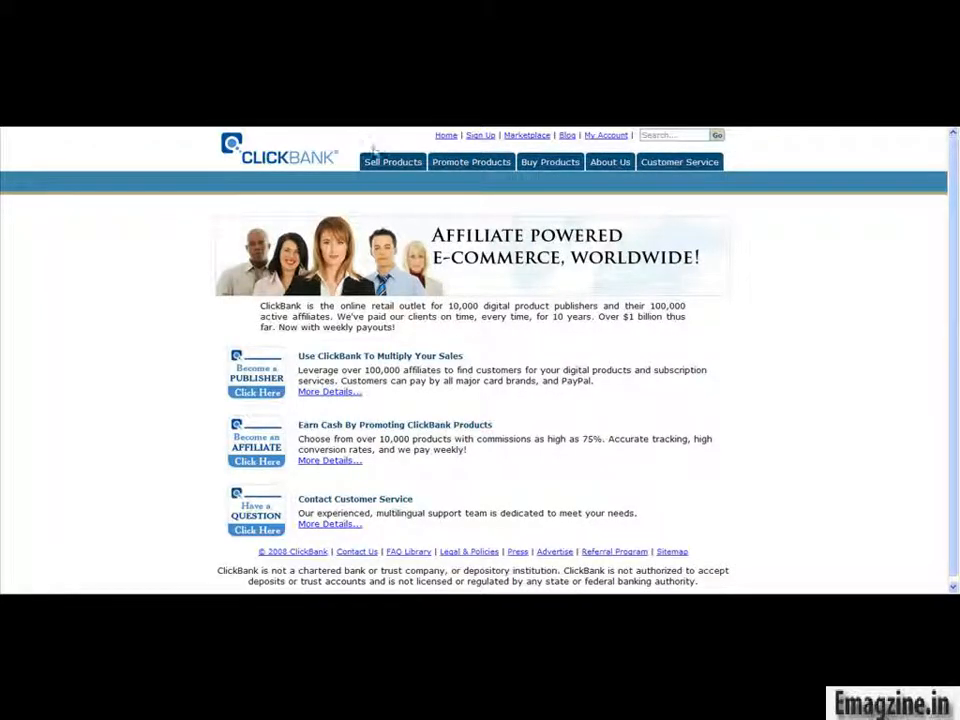
mouse_move(480, 138)
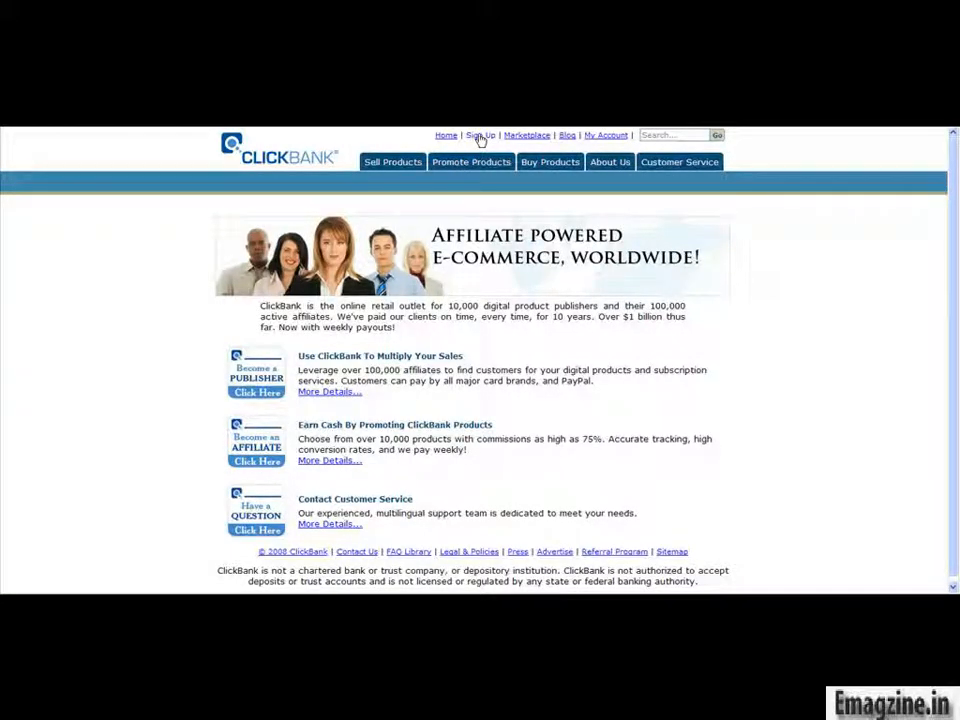
mouse_move(260, 378)
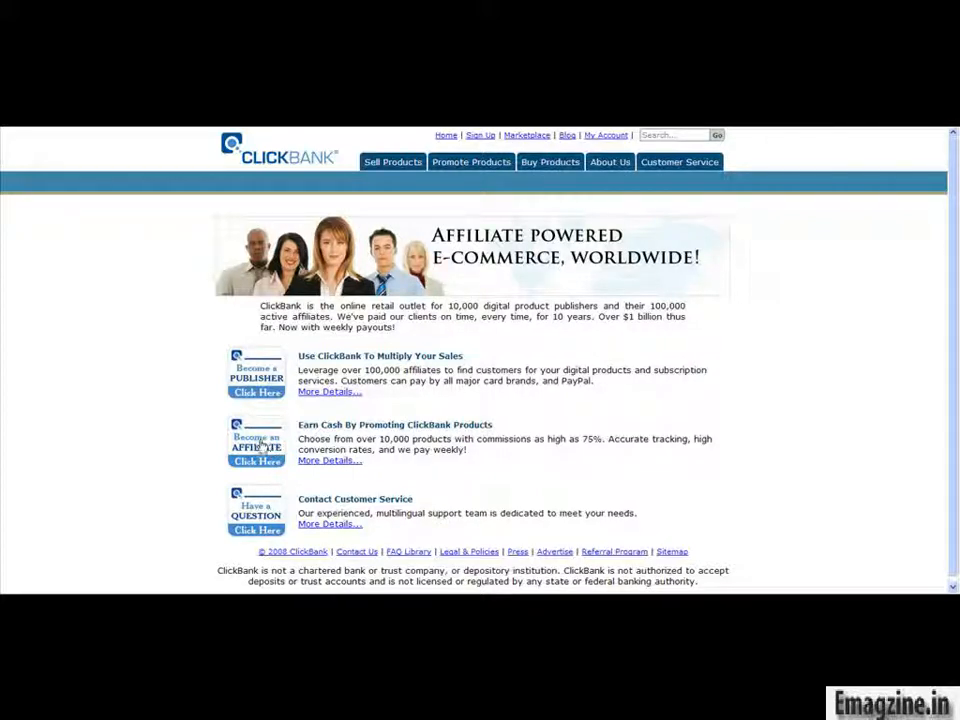
mouse_move(480, 136)
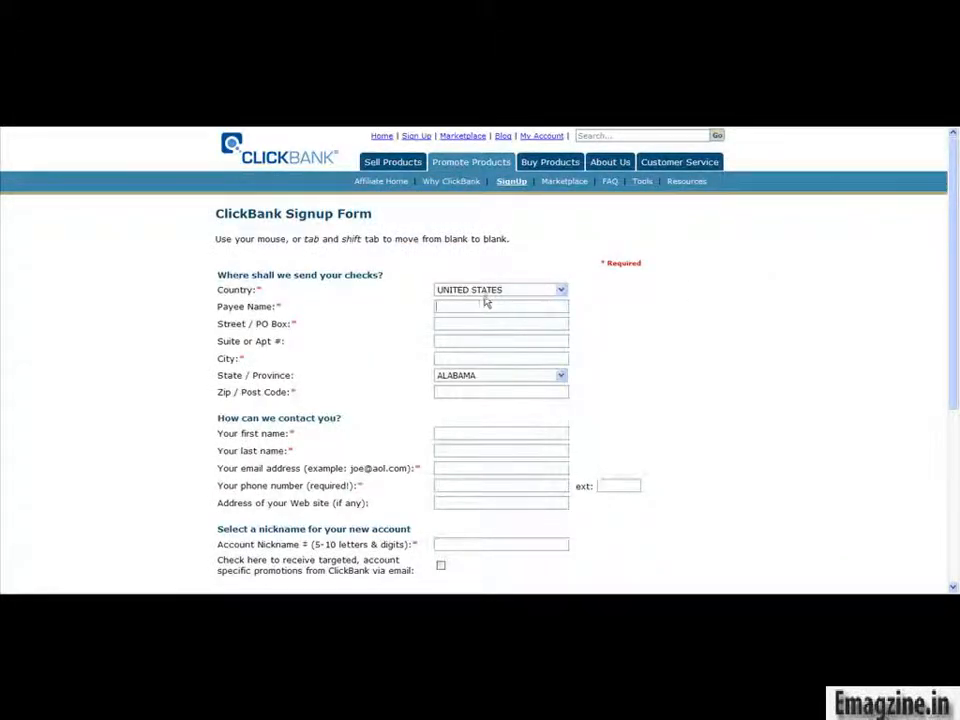
Reach the affiliate Sign Up link on the homepage and open the ClickBank Signup Form.
scroll(down, 3)
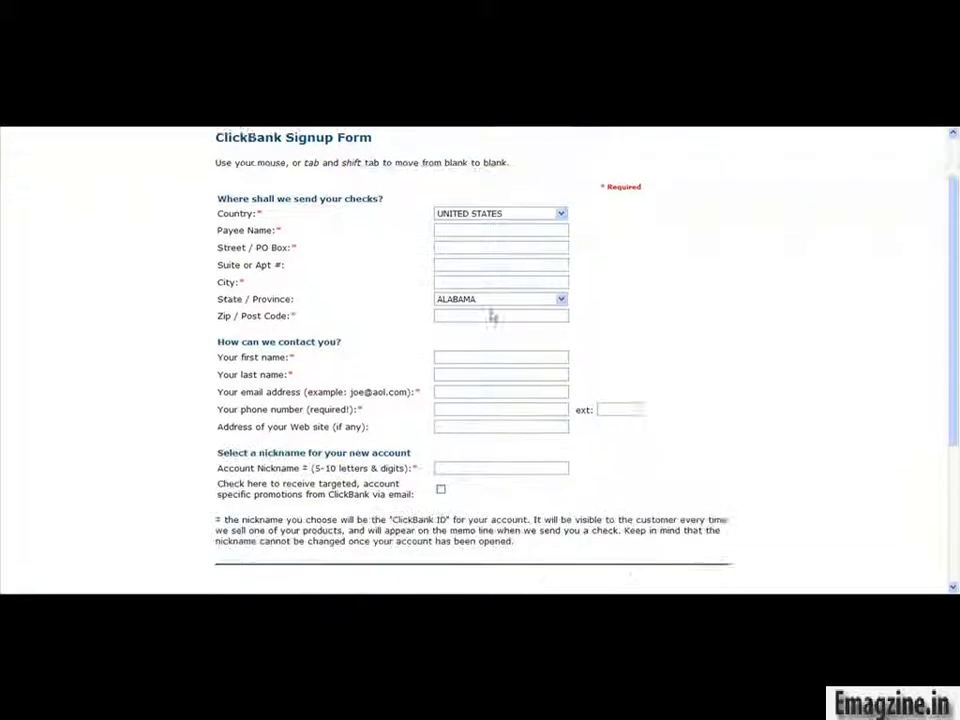
scroll(down, 3)
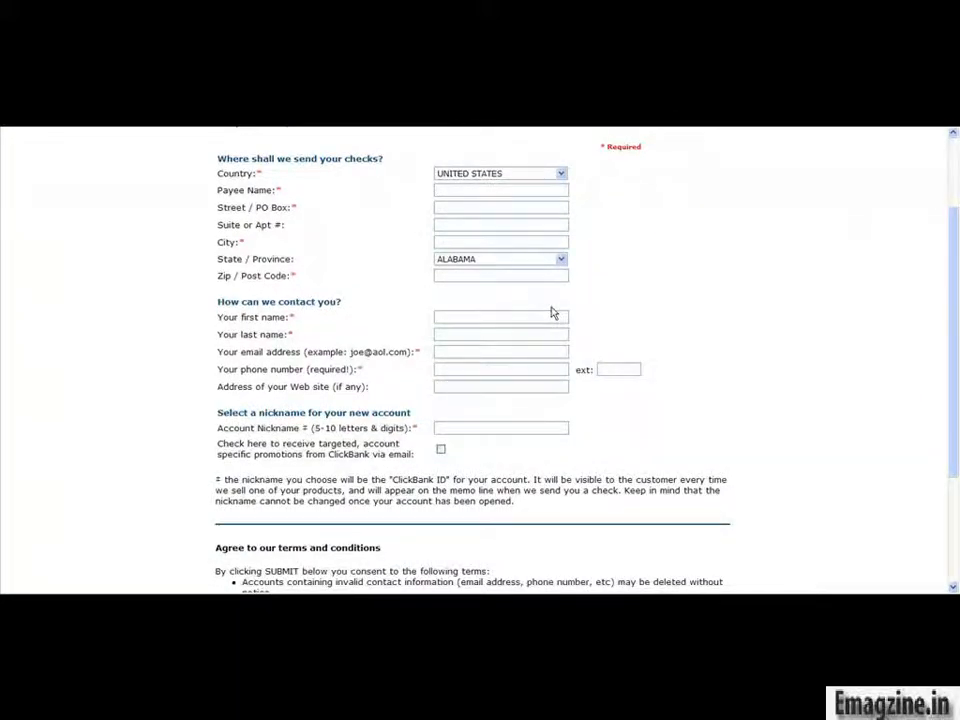
scroll(down, 3)
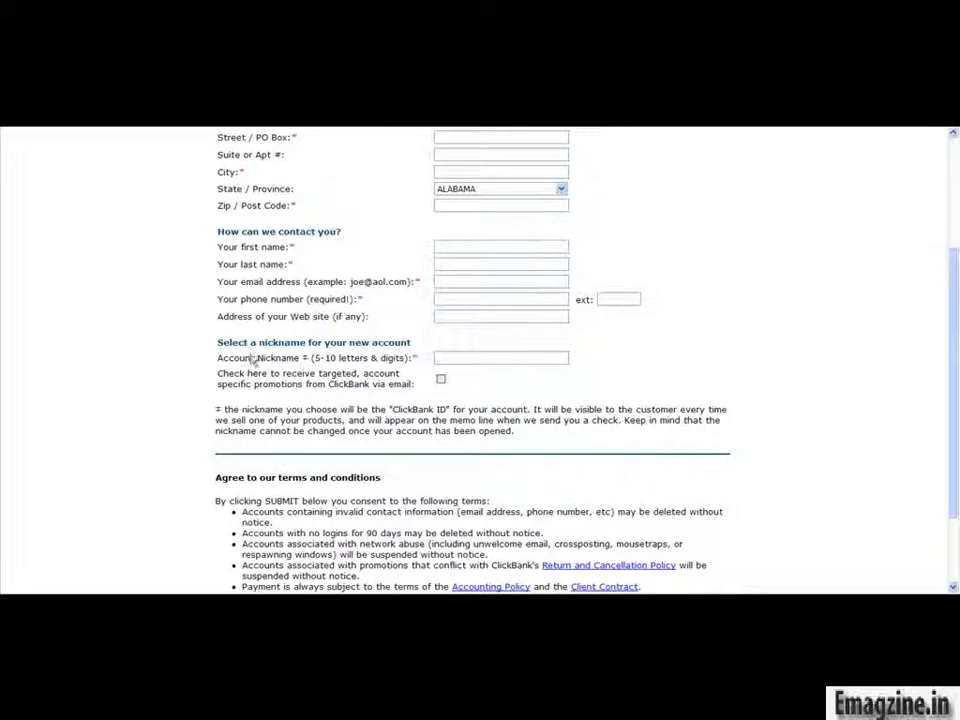
click(500, 356)
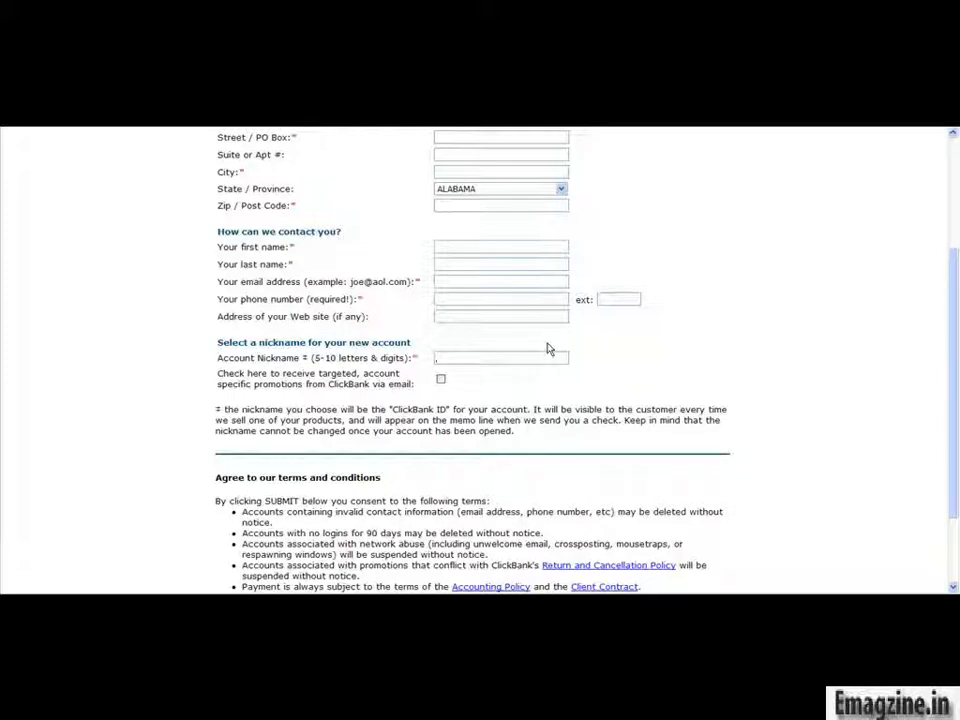
Review the empty signup form down to the Submit button and back to the top.
scroll(down, 3)
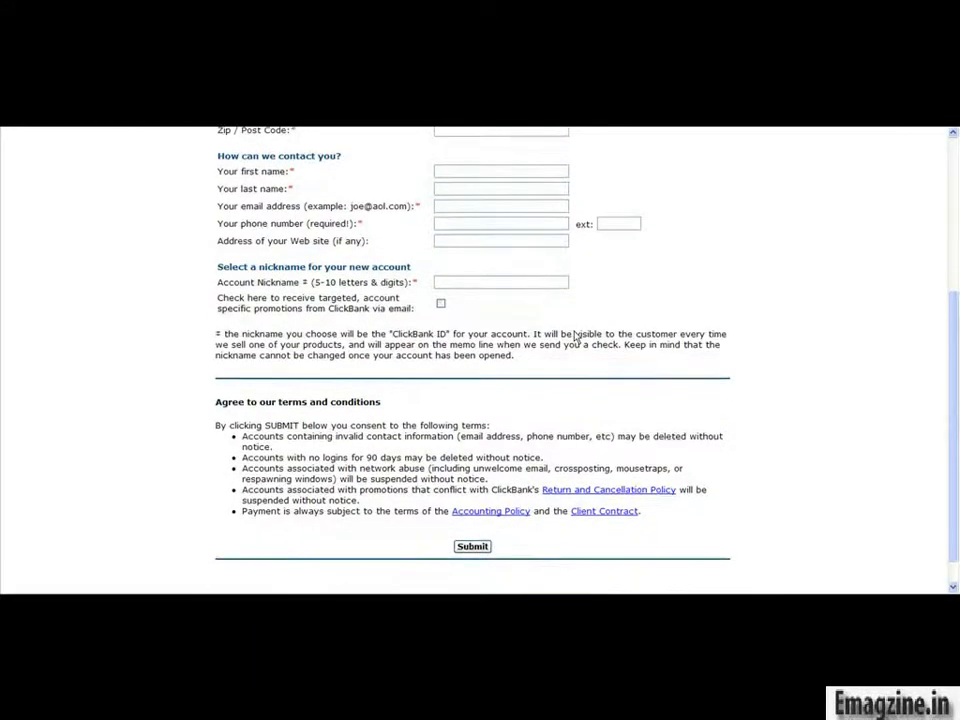
scroll(down, 3)
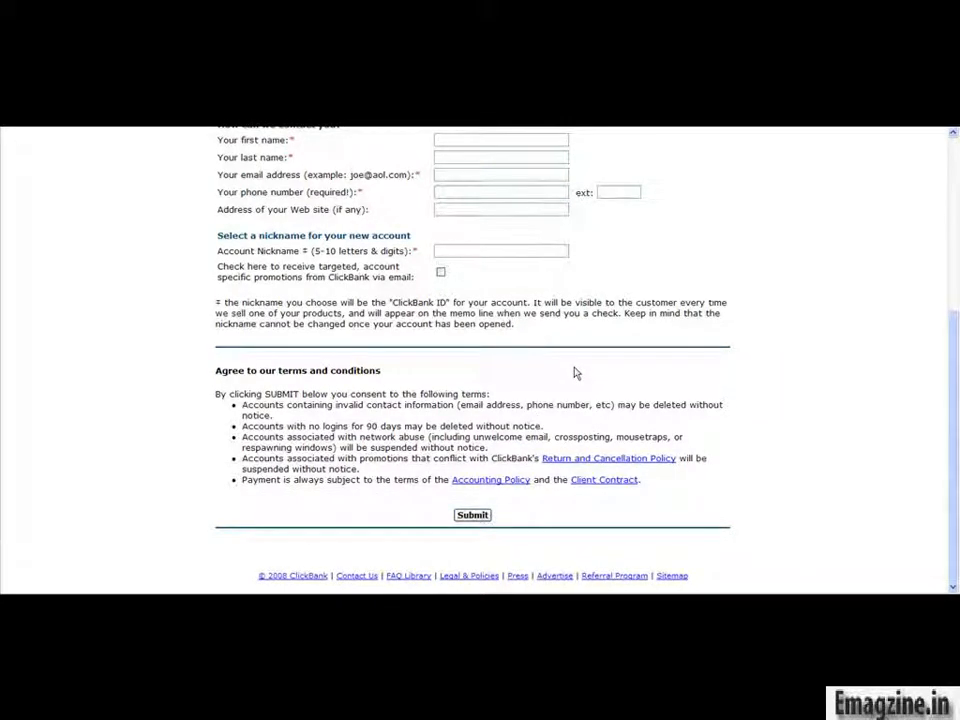
click(500, 250)
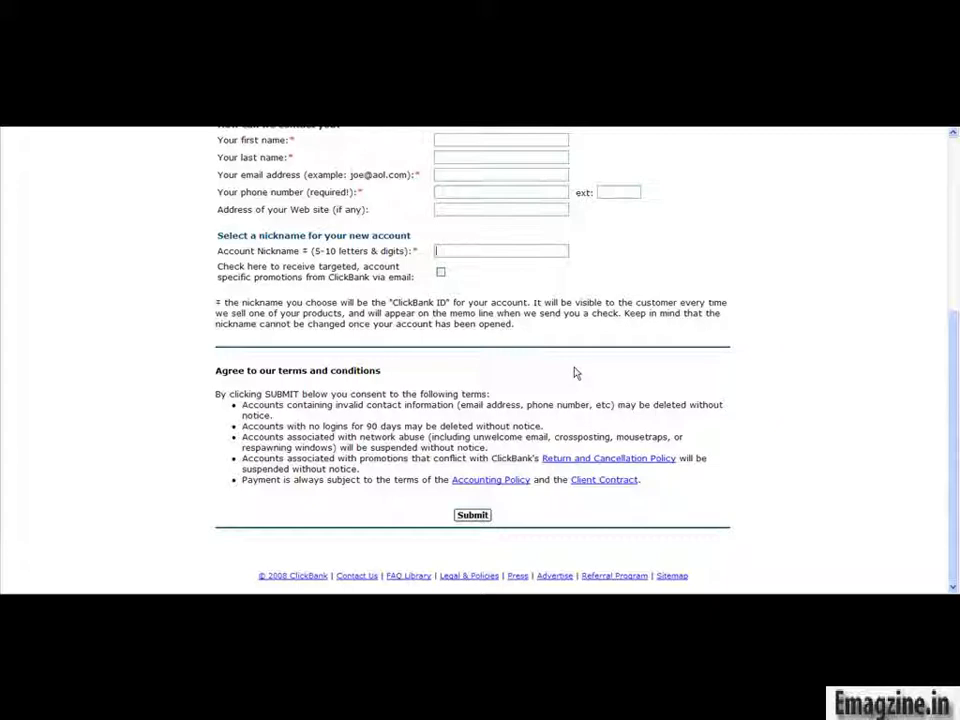
mouse_move(596, 364)
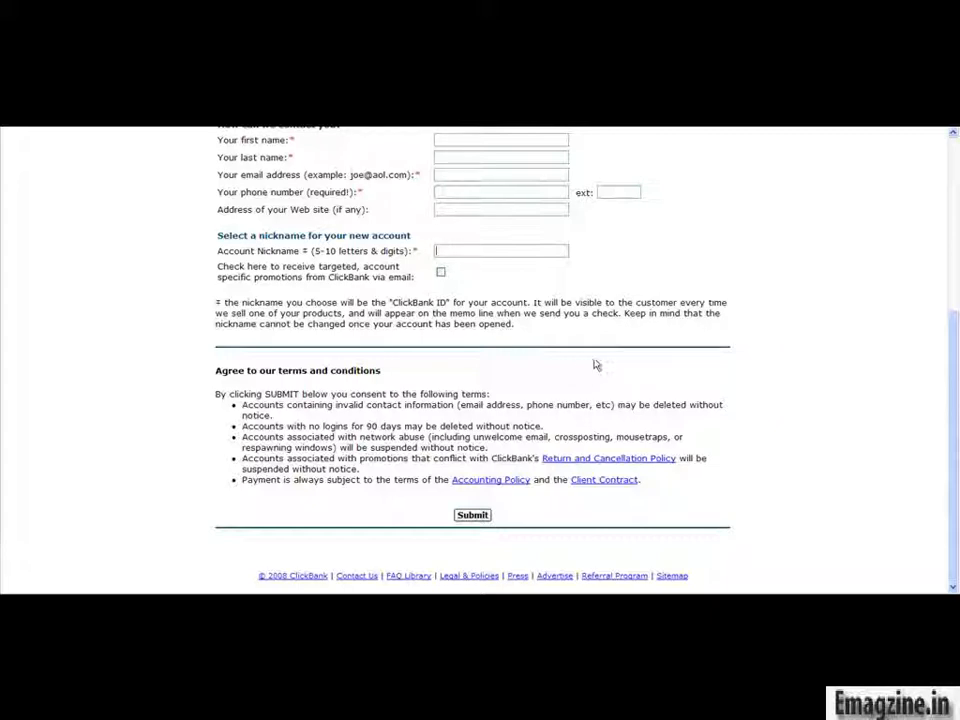
scroll(up, 3)
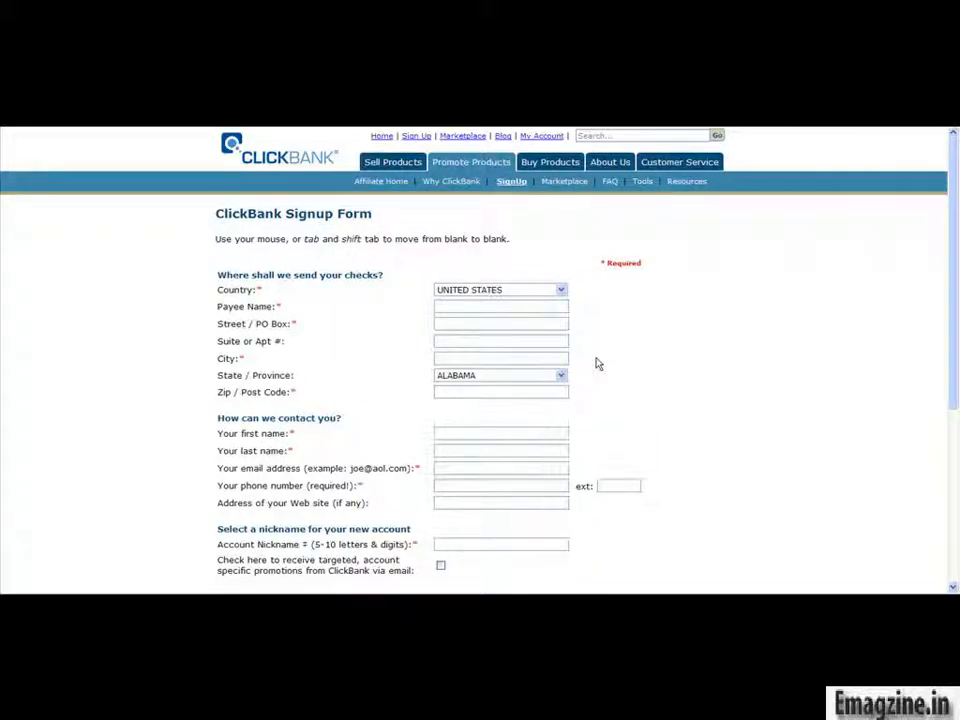
click(500, 544)
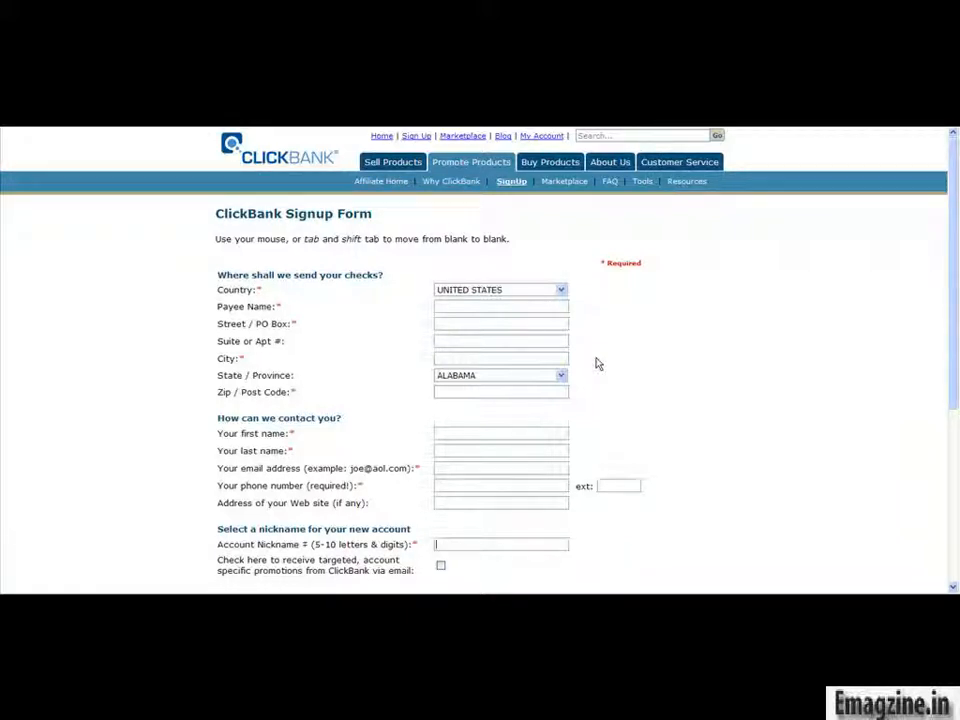
mouse_move(600, 316)
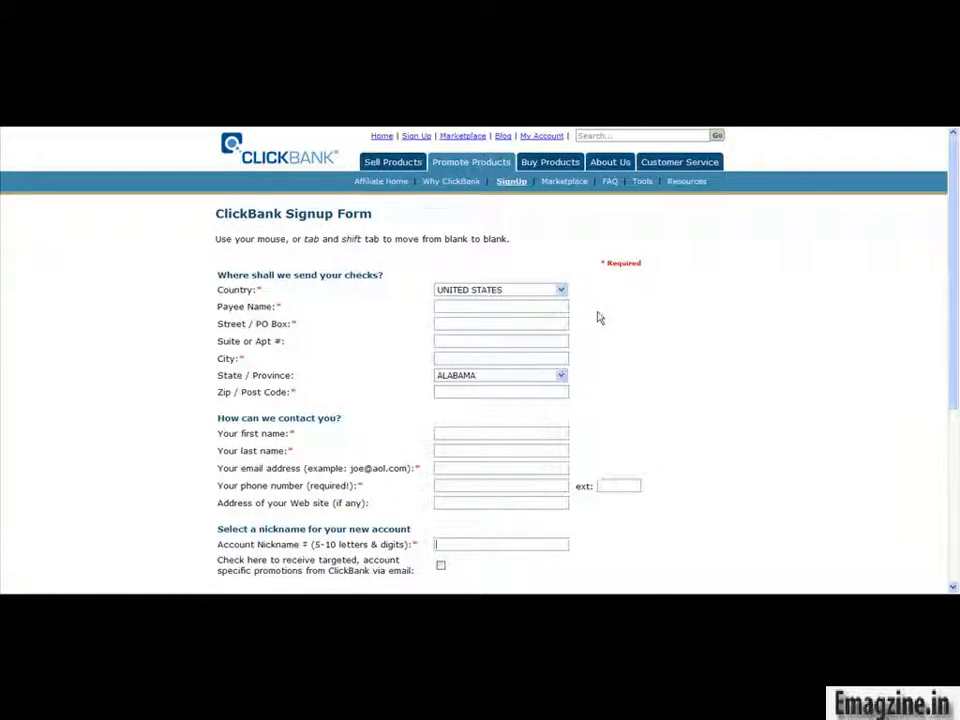
mouse_move(528, 232)
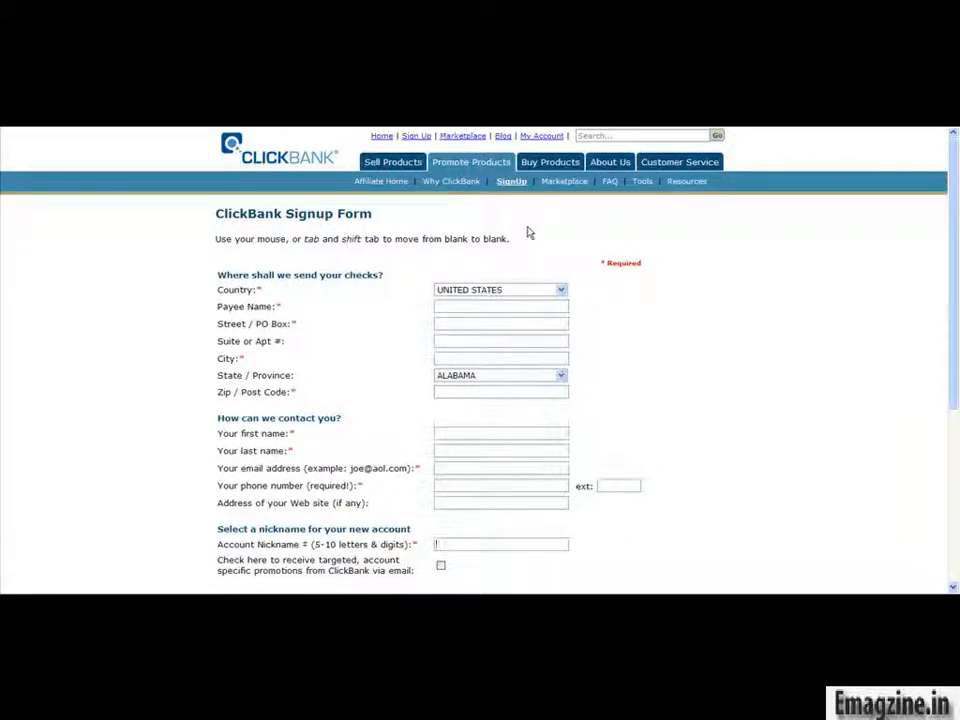
mouse_move(486, 176)
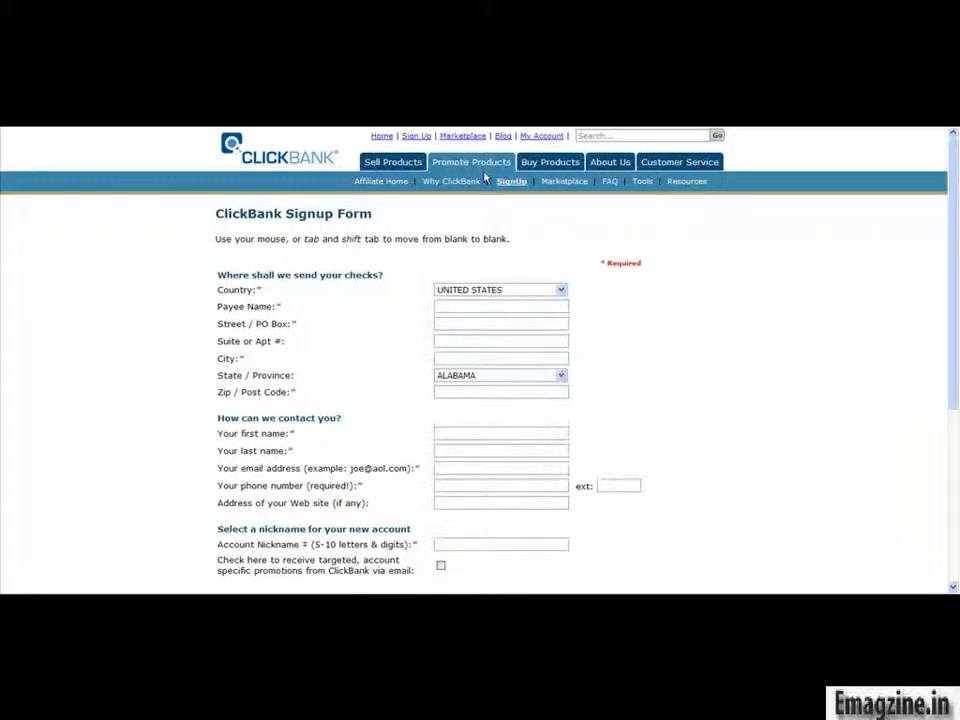
mouse_move(536, 200)
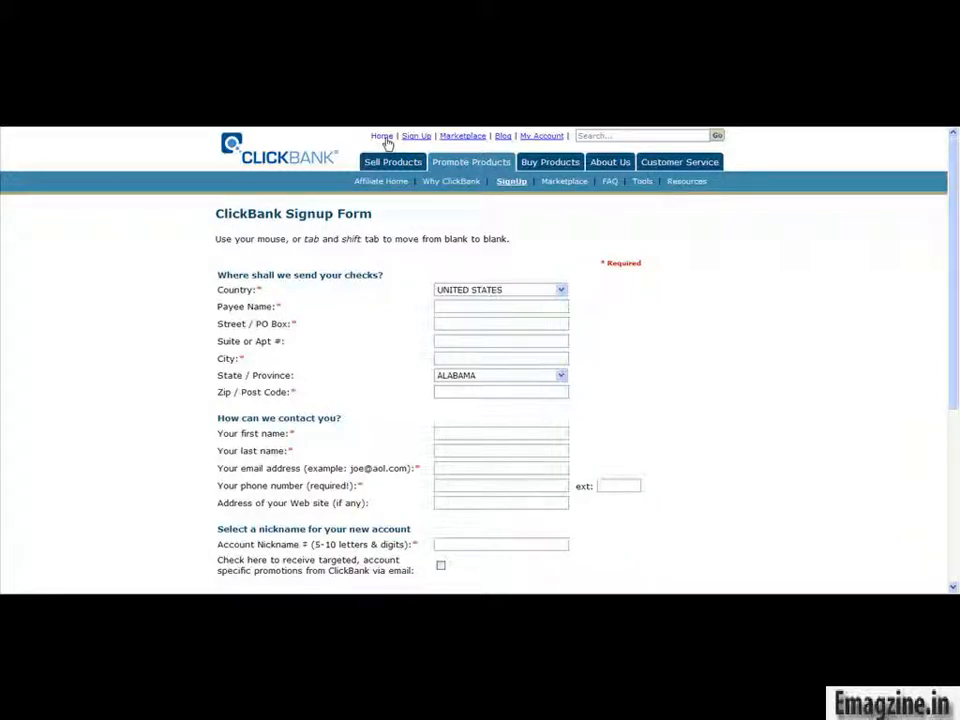
mouse_move(630, 298)
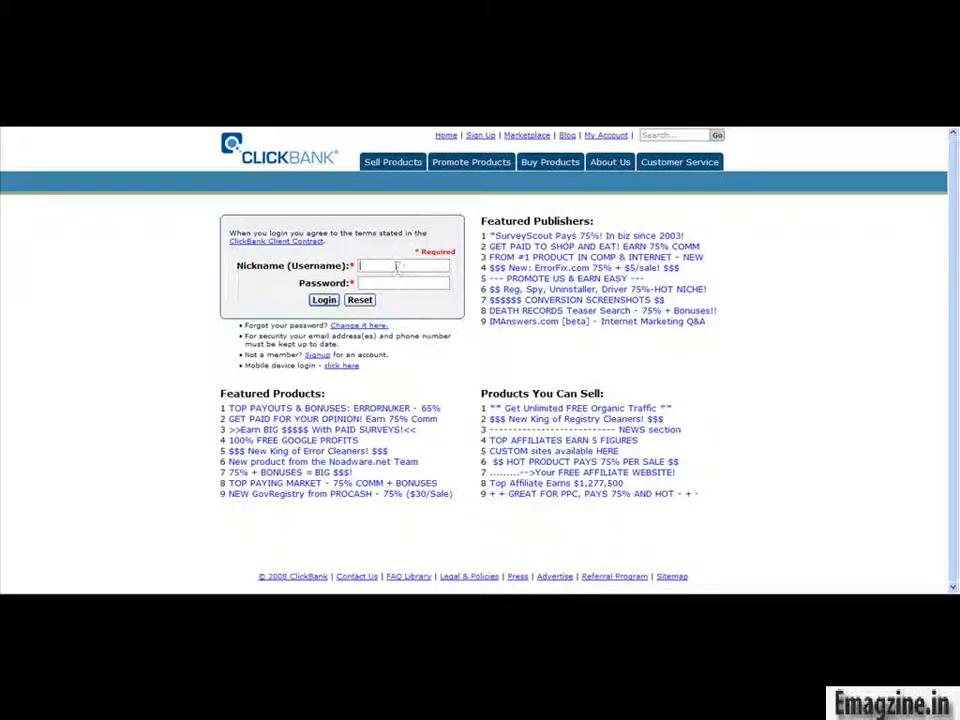
mouse_move(298, 156)
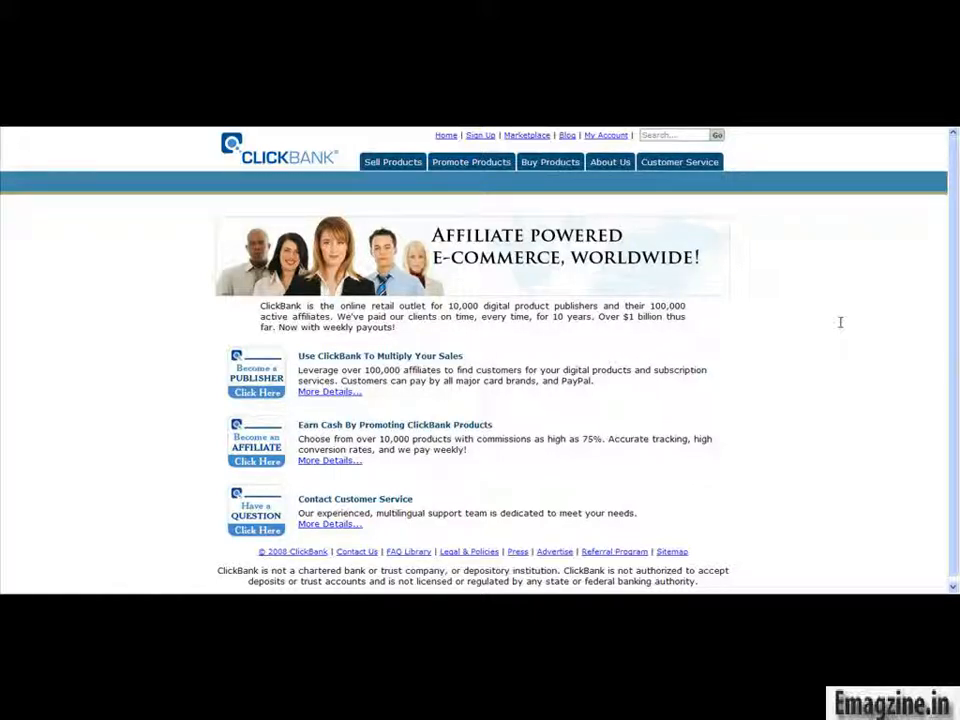
mouse_move(916, 282)
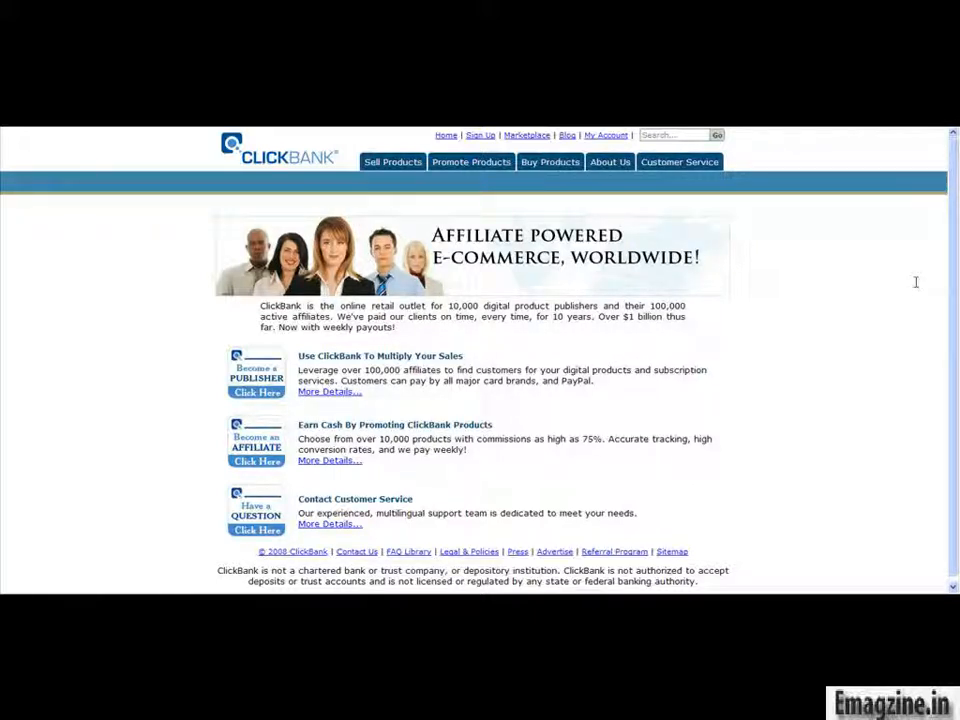
mouse_move(912, 352)
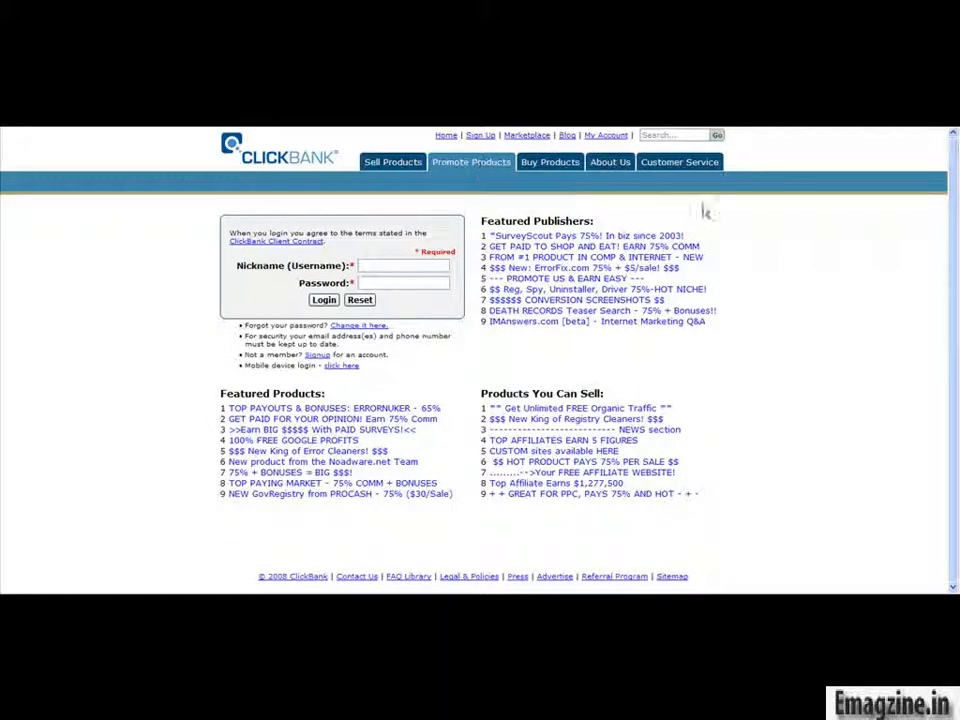
Go to Promote Products and then the Marketplace search page.
click(472, 160)
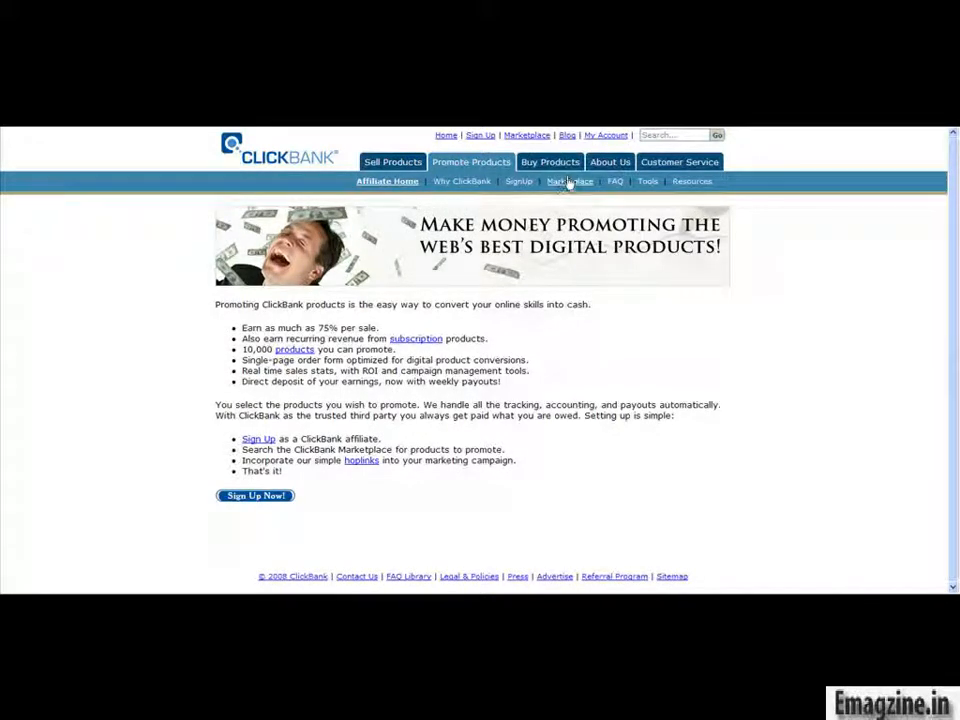
mouse_move(632, 320)
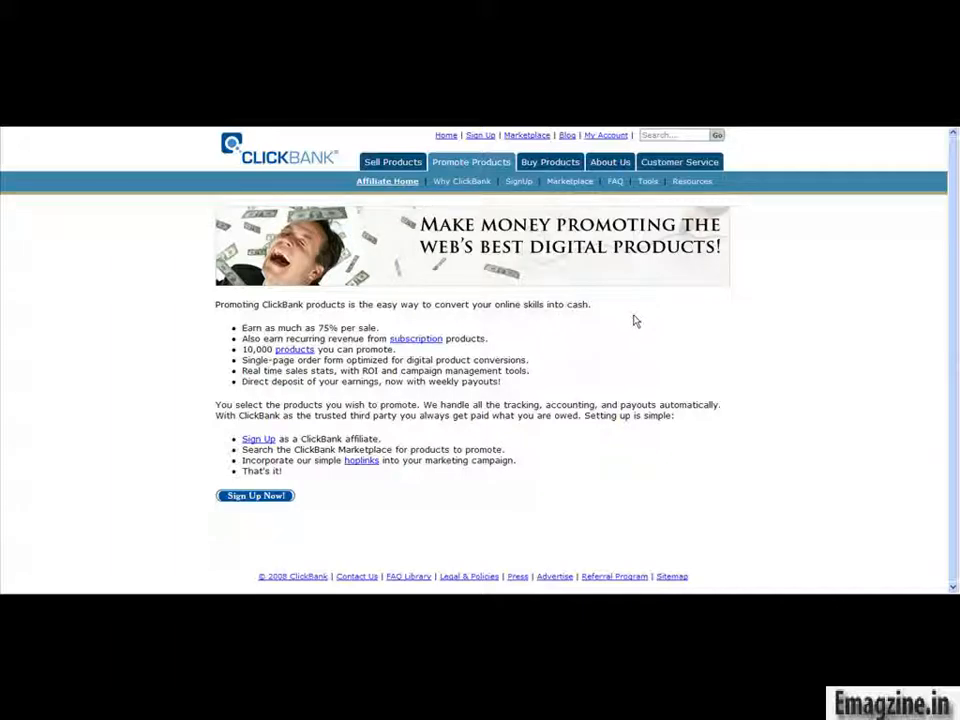
click(564, 180)
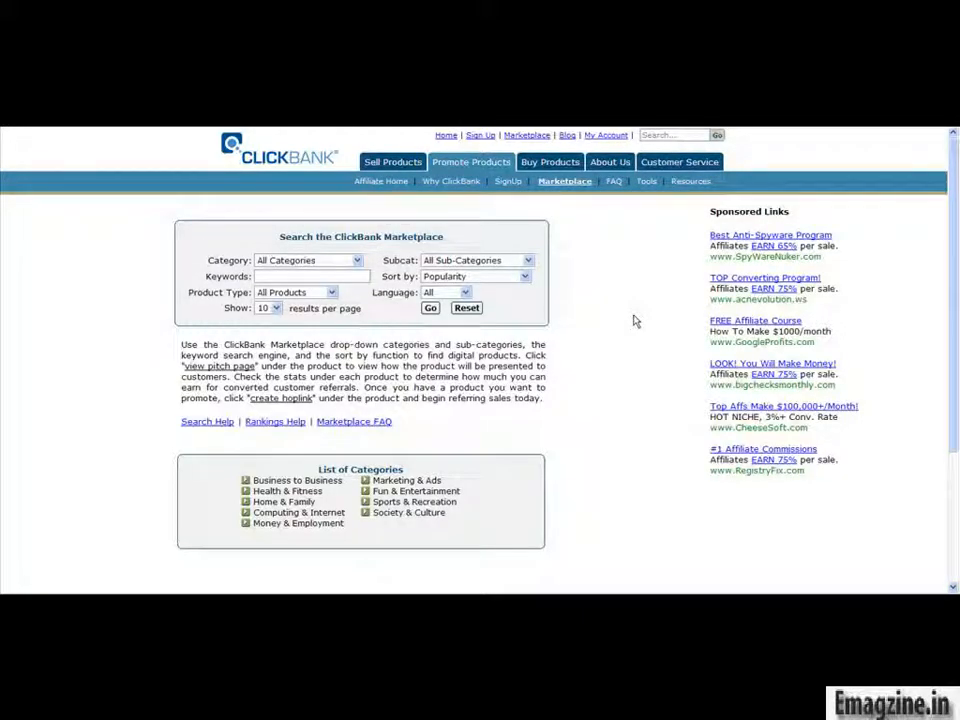
Search the Marketplace for the keyword 'surveys' to list survey affiliate products.
click(310, 276)
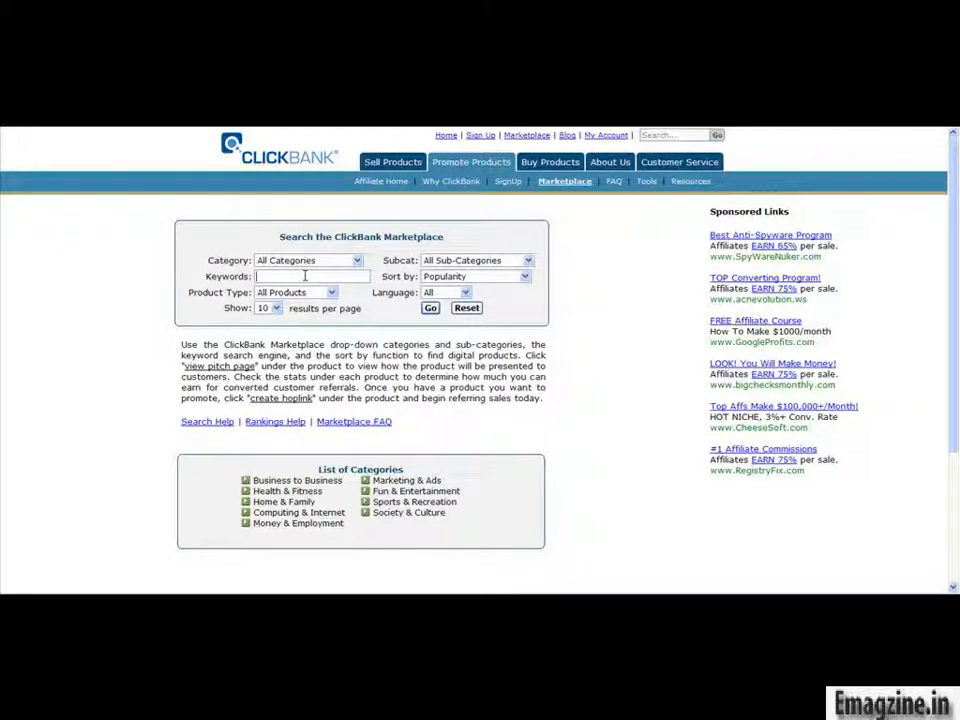
text(surveys)
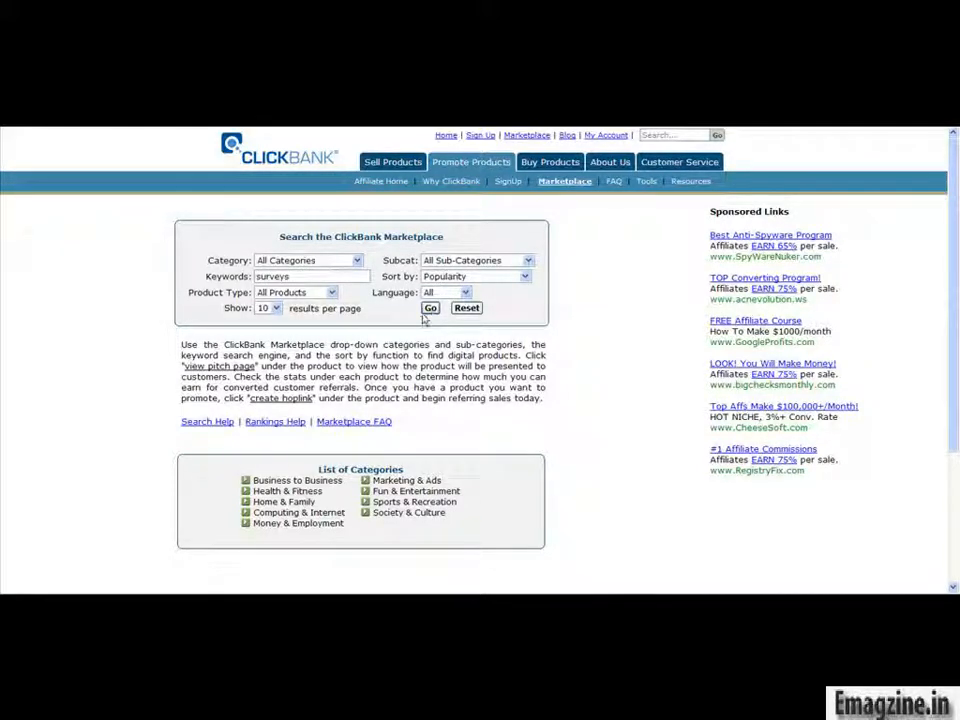
click(430, 308)
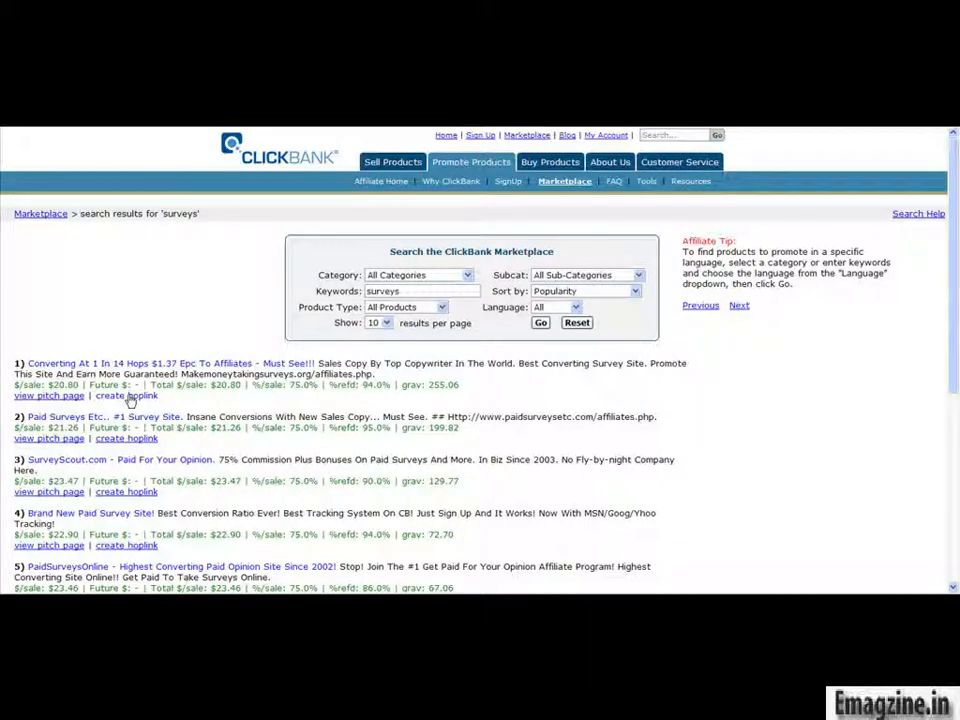
mouse_move(160, 404)
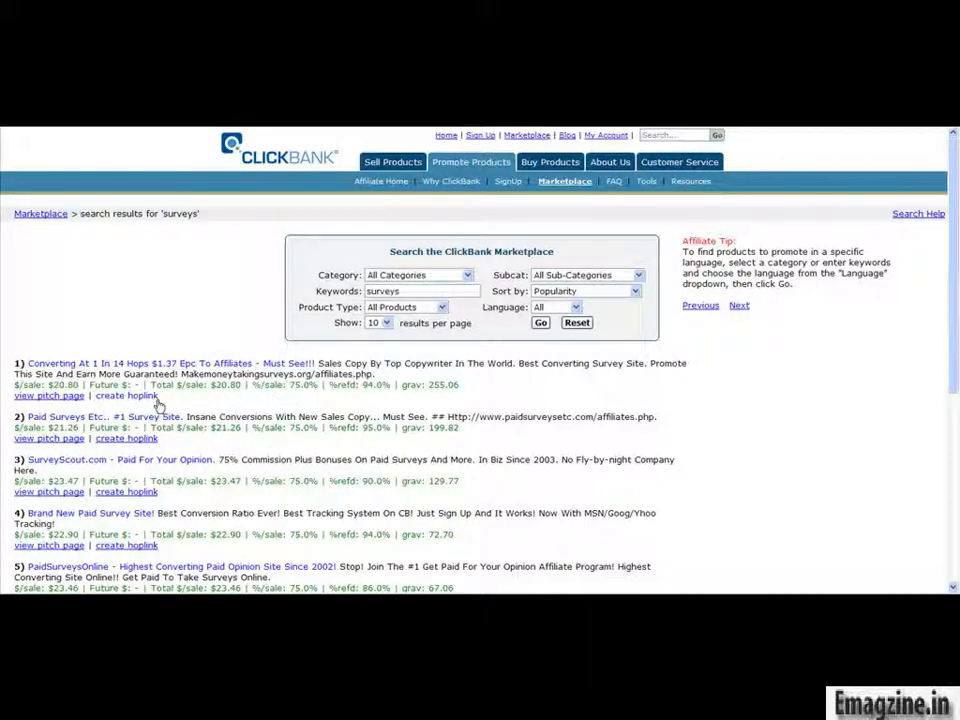
mouse_move(252, 404)
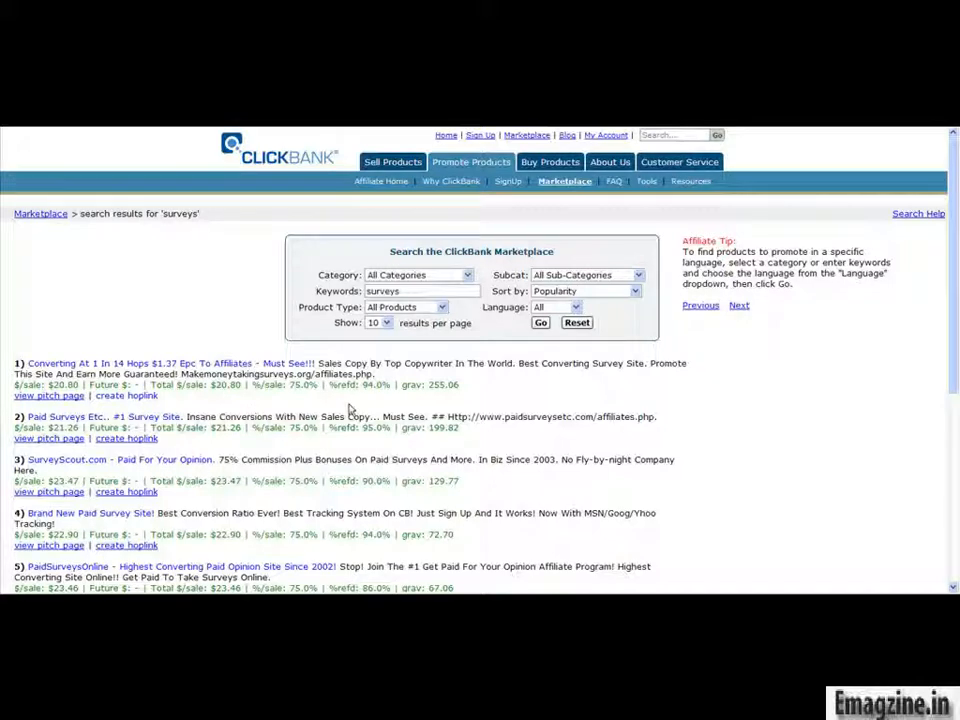
Start a hoplink for a surveys product with the affiliate nickname entered and request Create.
click(126, 396)
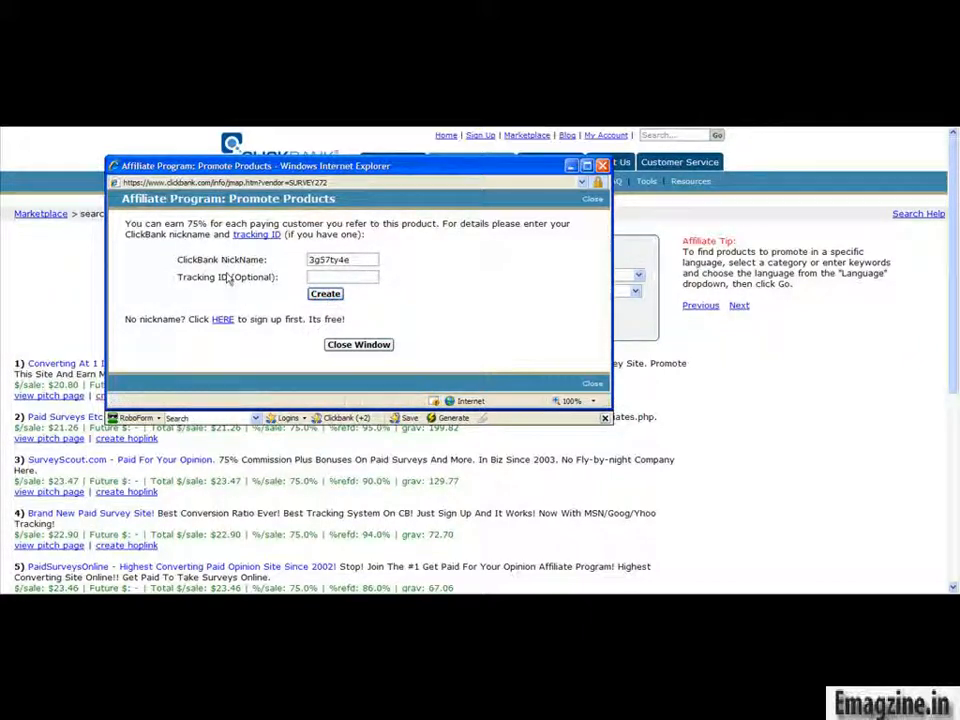
double_click(256, 276)
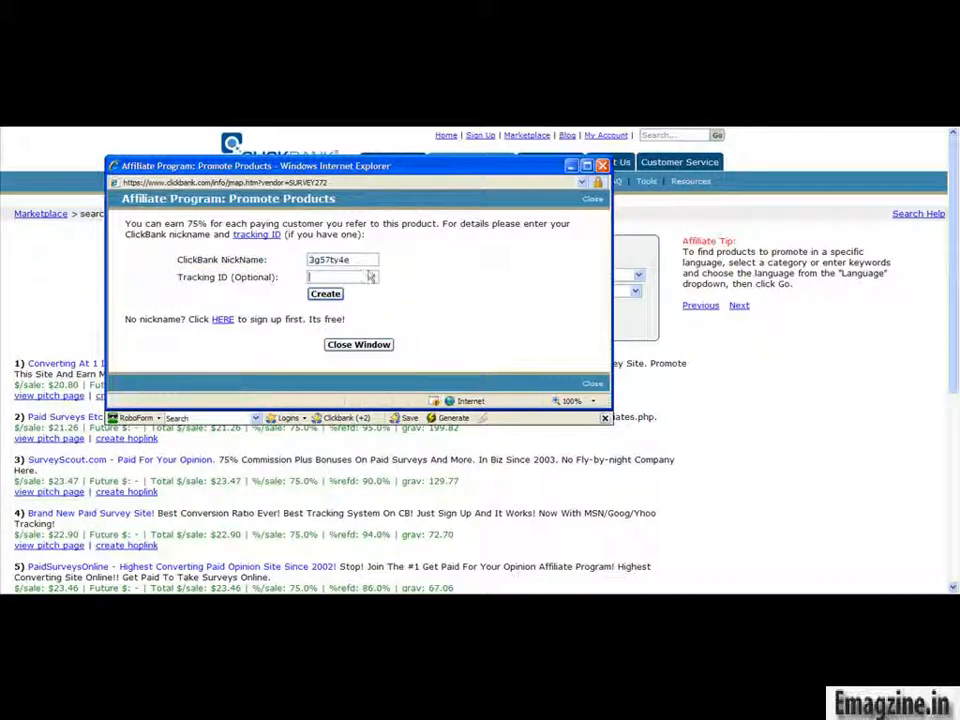
mouse_move(402, 264)
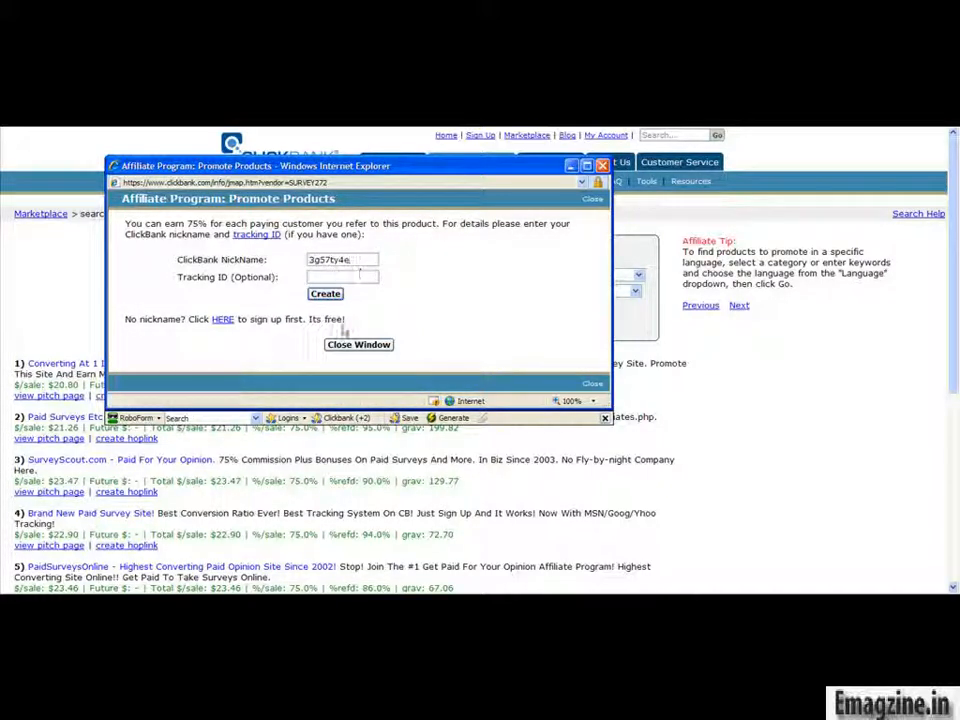
click(324, 292)
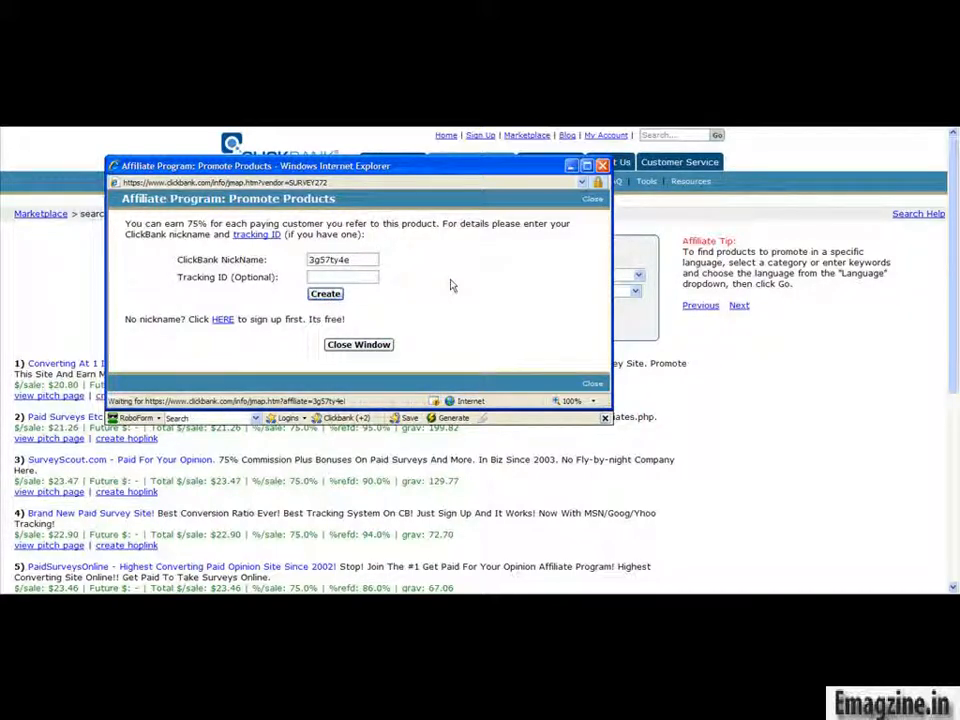
Generate the hoplink and select the resulting affiliate URL shown in the popup.
click(324, 292)
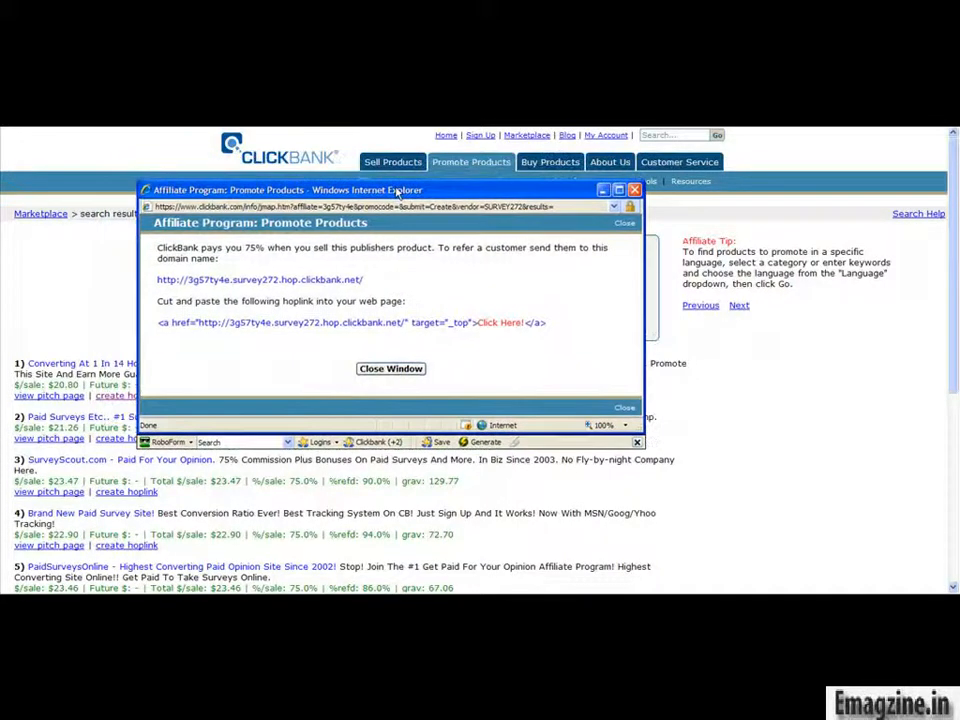
mouse_move(368, 284)
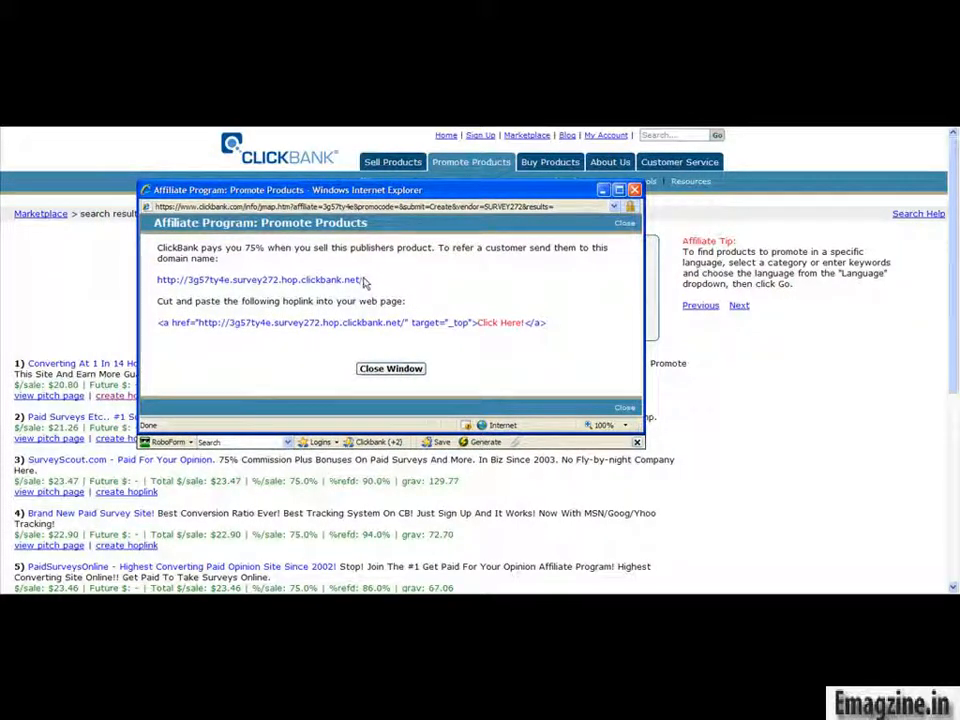
double_click(340, 280)
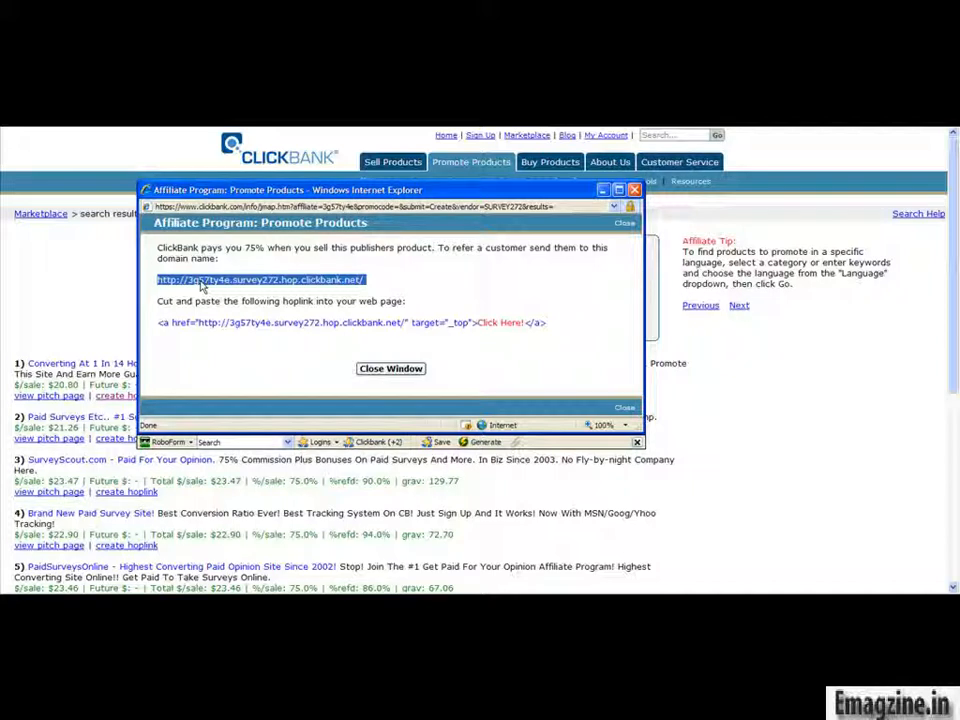
mouse_move(232, 288)
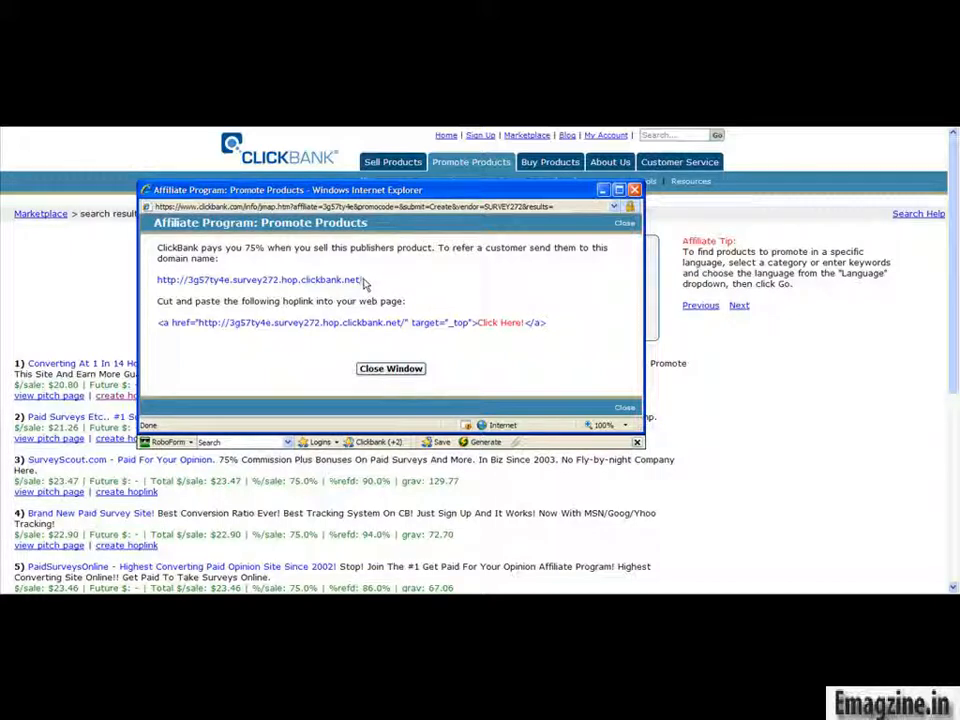
mouse_move(364, 284)
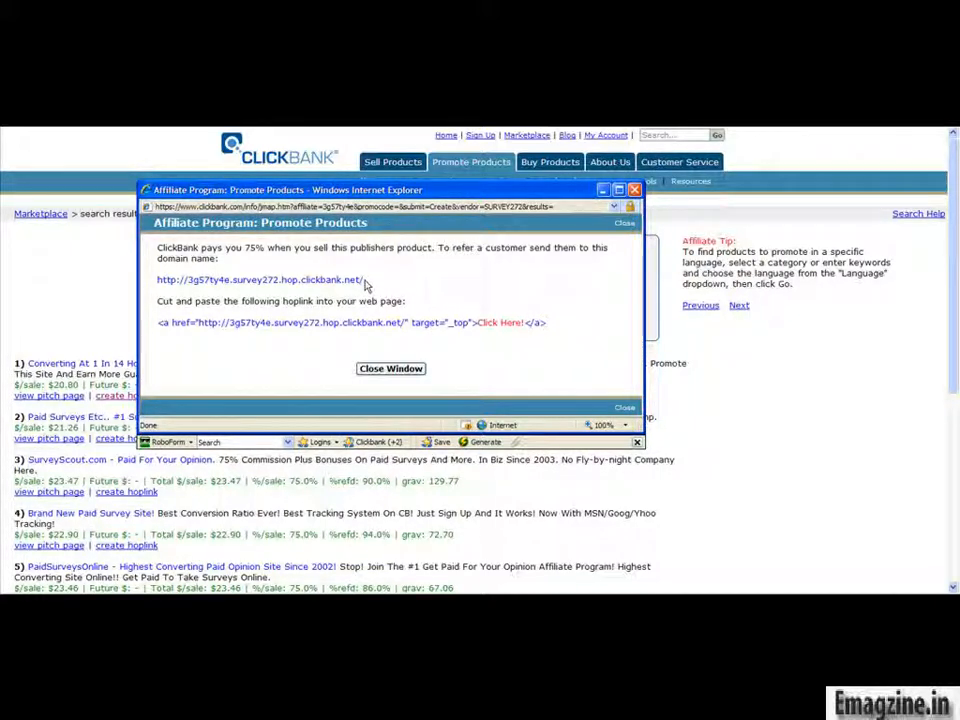
double_click(260, 280)
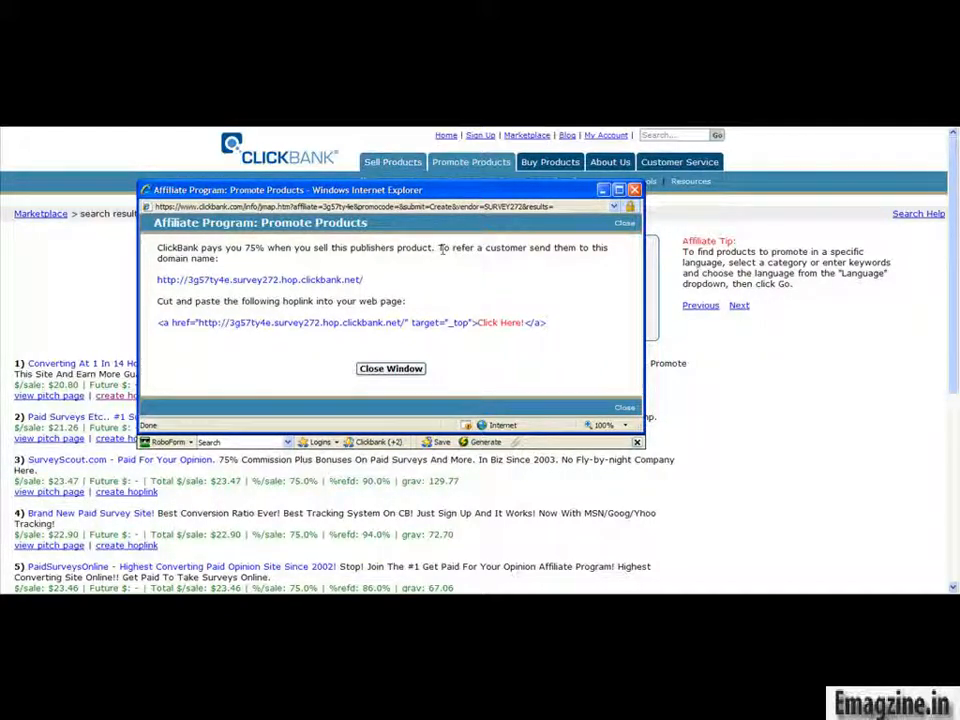
mouse_move(486, 280)
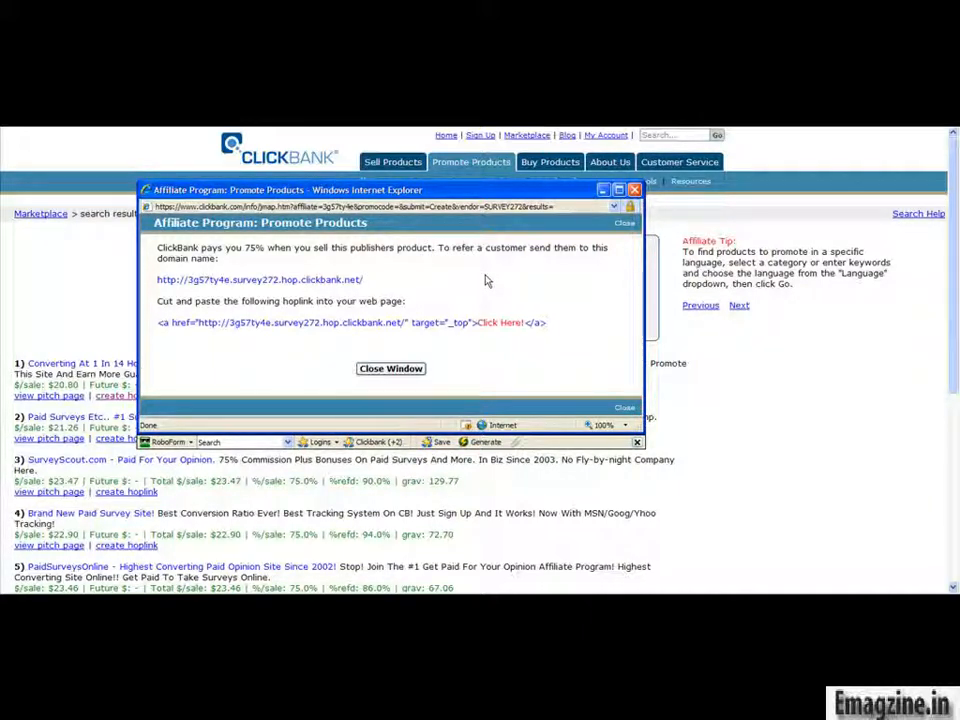
mouse_move(536, 278)
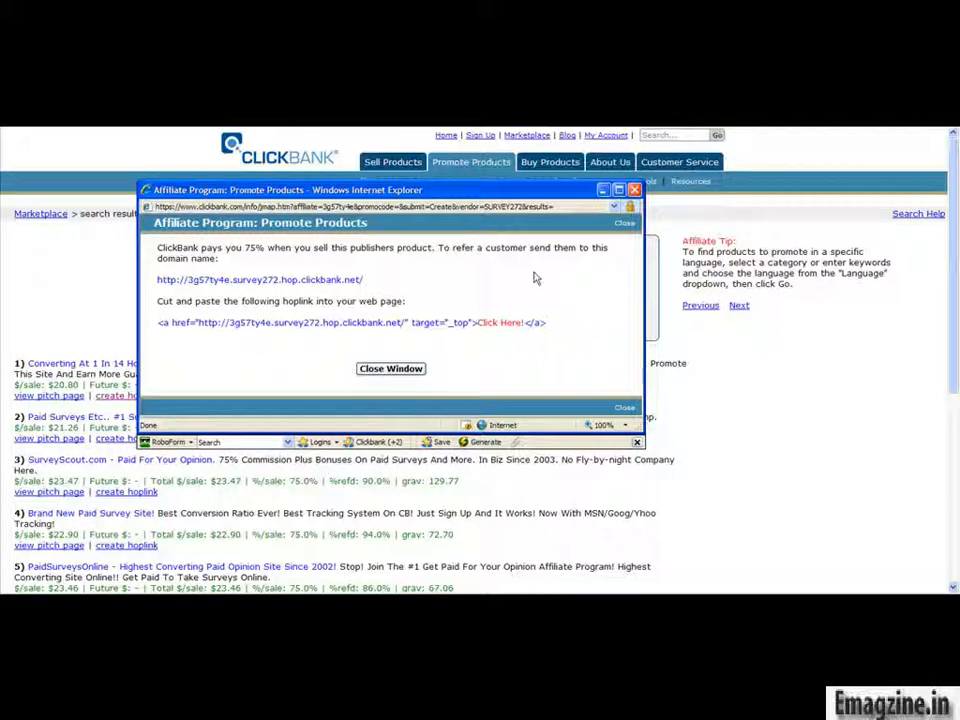